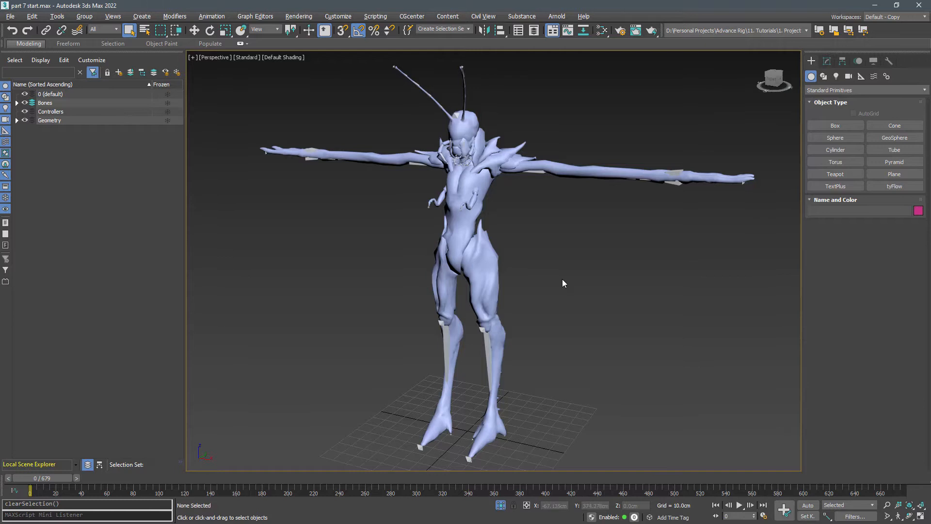
mouse_move(236, 291)
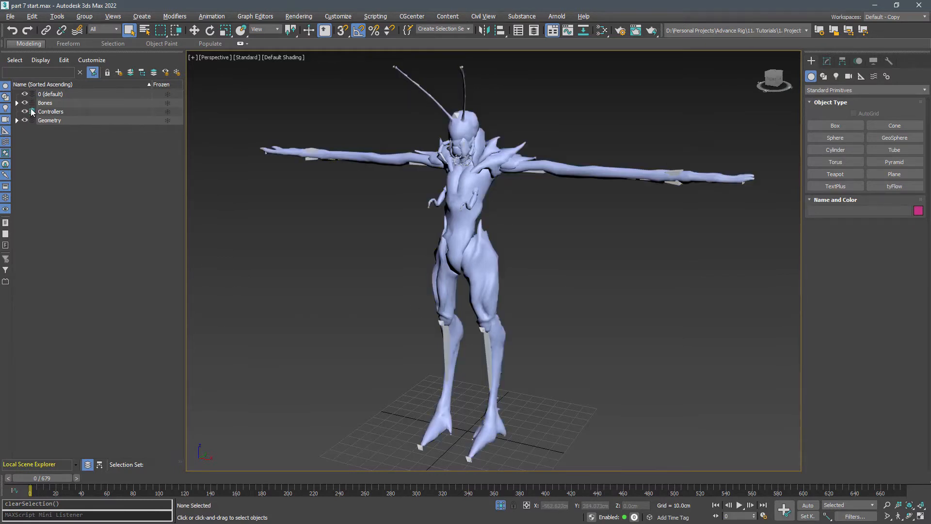
Hide the Geometry layer and expand the Bones layer in the Scene Explorer.
click(25, 111)
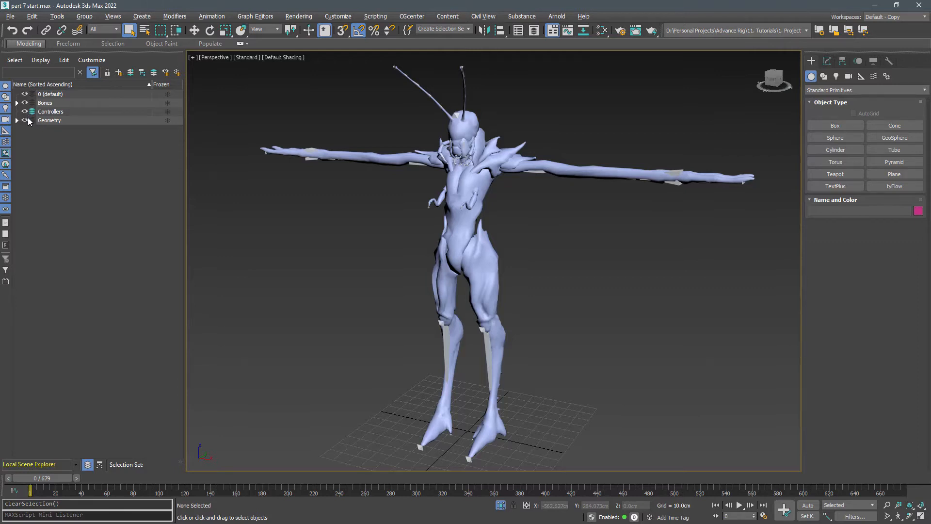
click(24, 120)
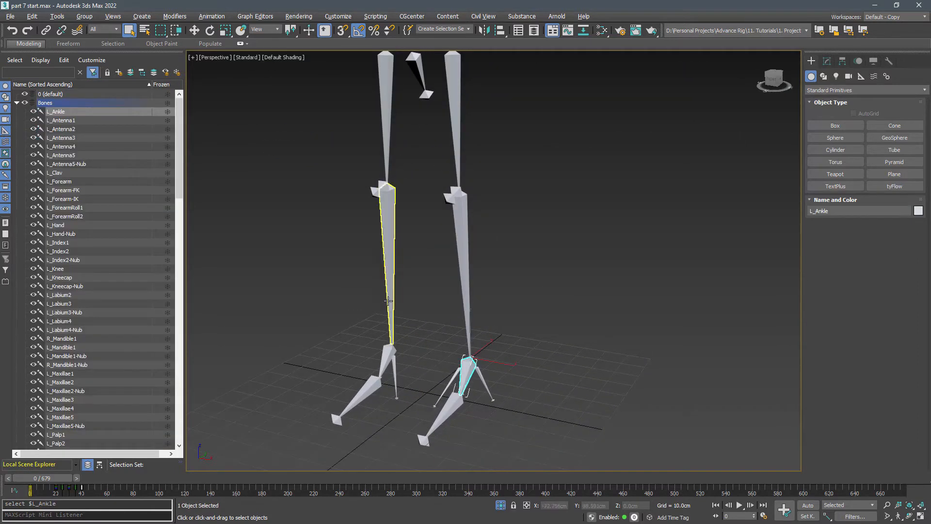
Create HI IK chains for heel and ball, naming them L_Heel-IK-Goal_hlp and L_Ball-IK-Goal_hlp.
click(211, 16)
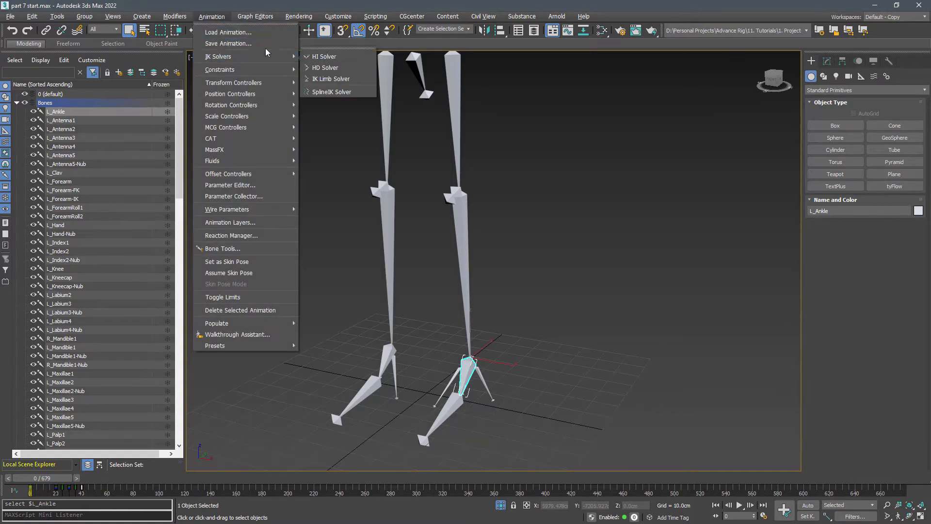
click(322, 55)
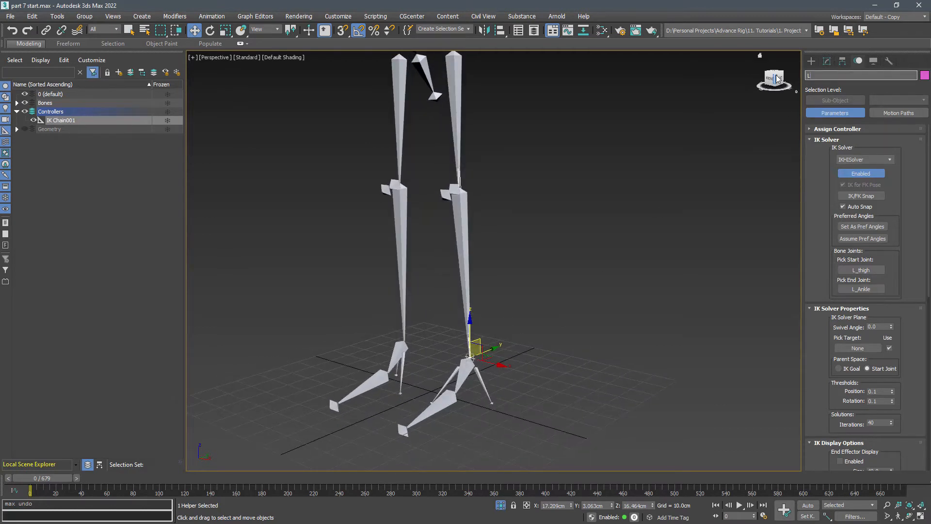
text(L_Heel-IK-)
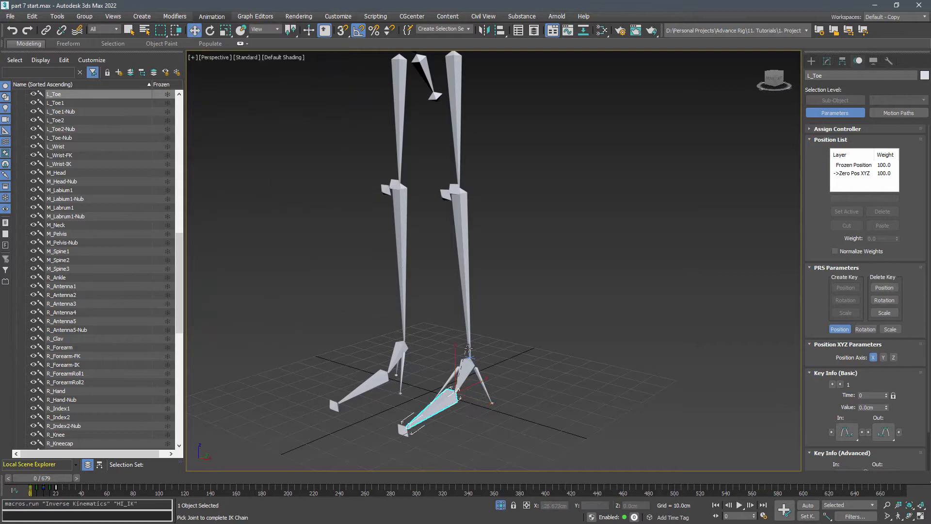
click(465, 365)
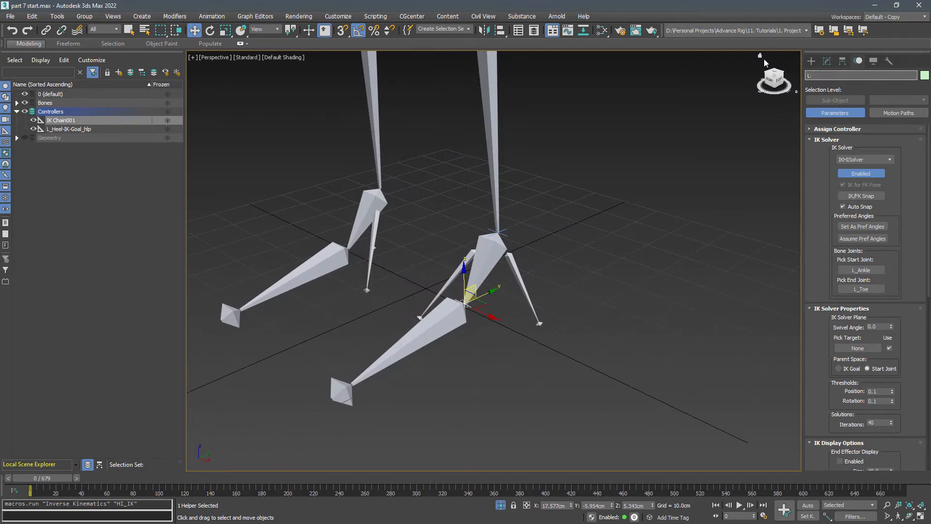
text(L_Ball-)
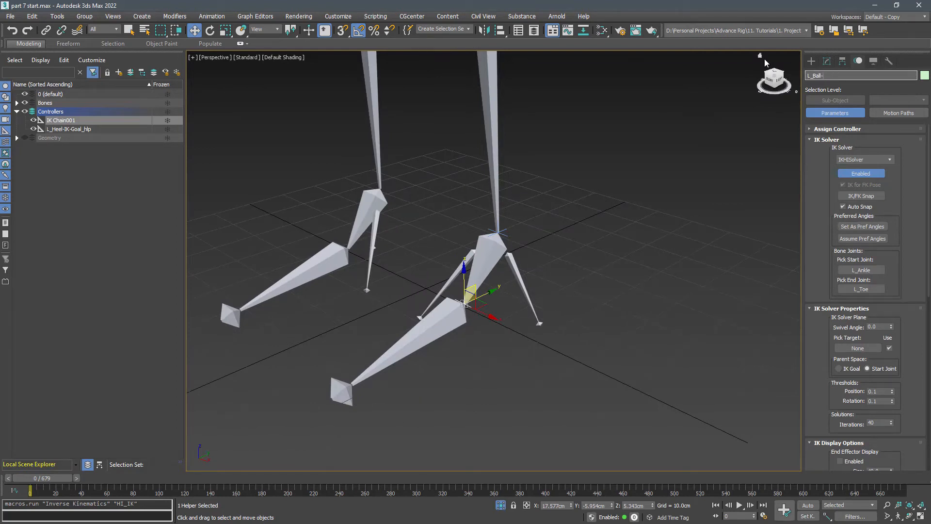
click(67, 119)
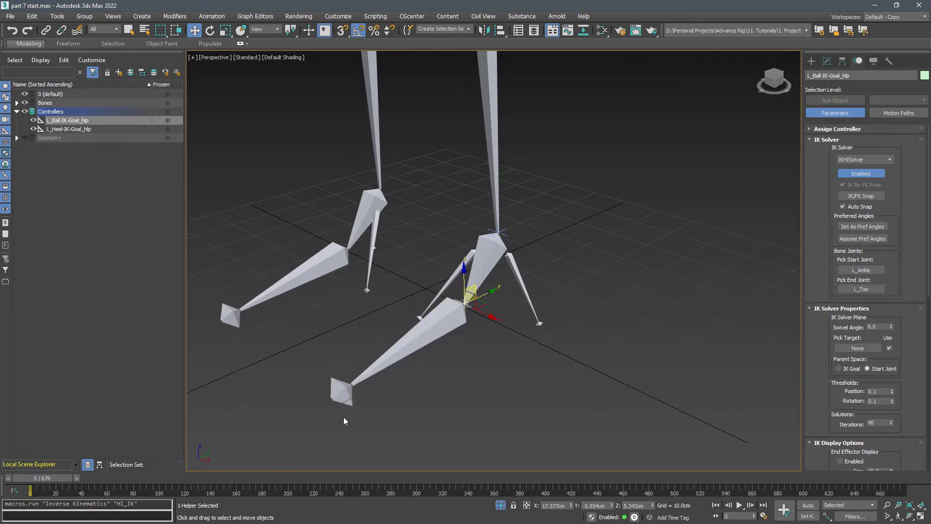
Add a third HI IK chain to the toe nub, named L_Toe-IK-Goal_hlp.
click(212, 16)
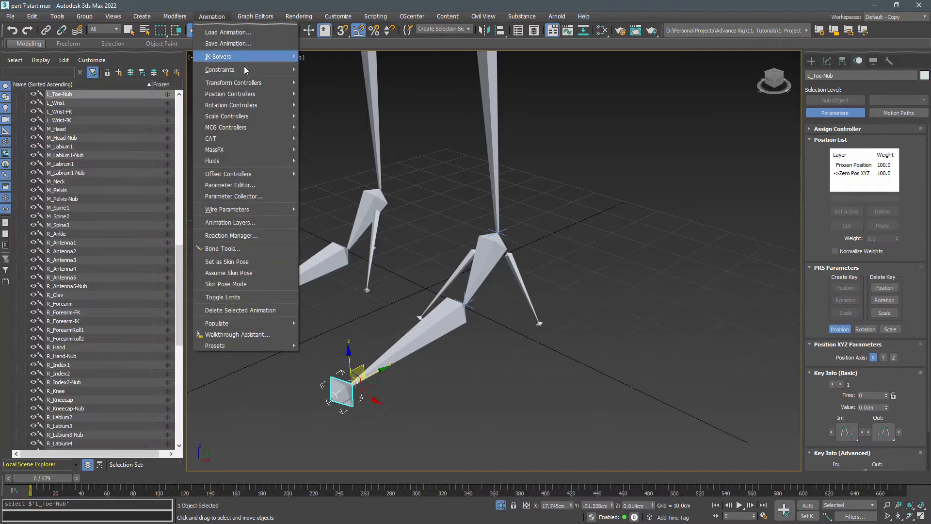
click(219, 57)
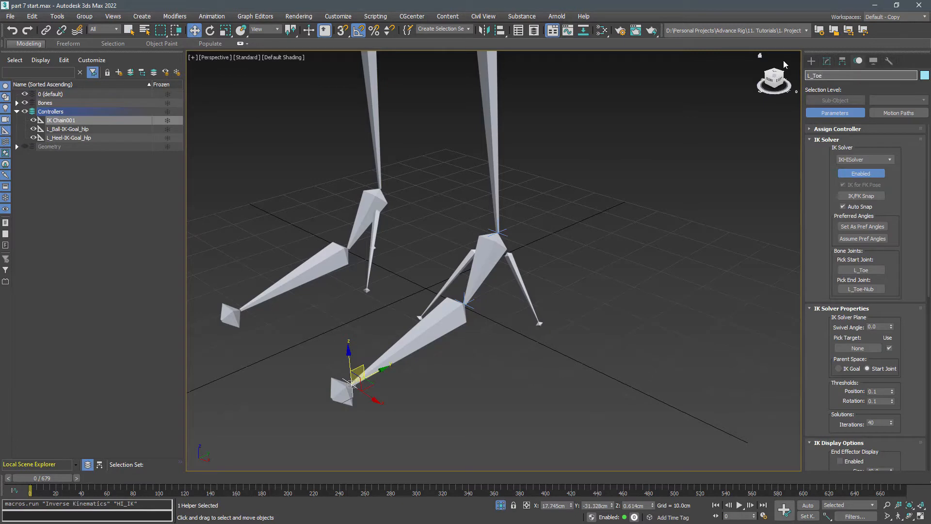
click(68, 120)
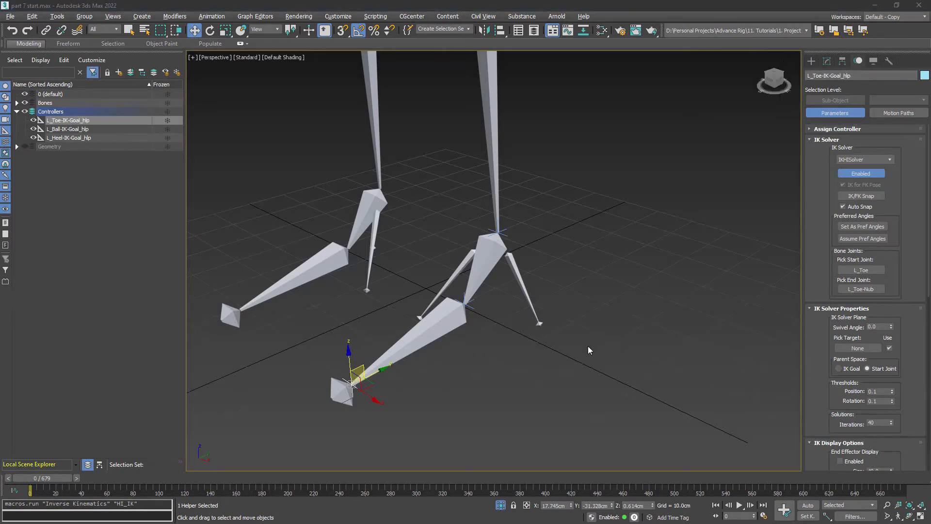
mouse_move(581, 363)
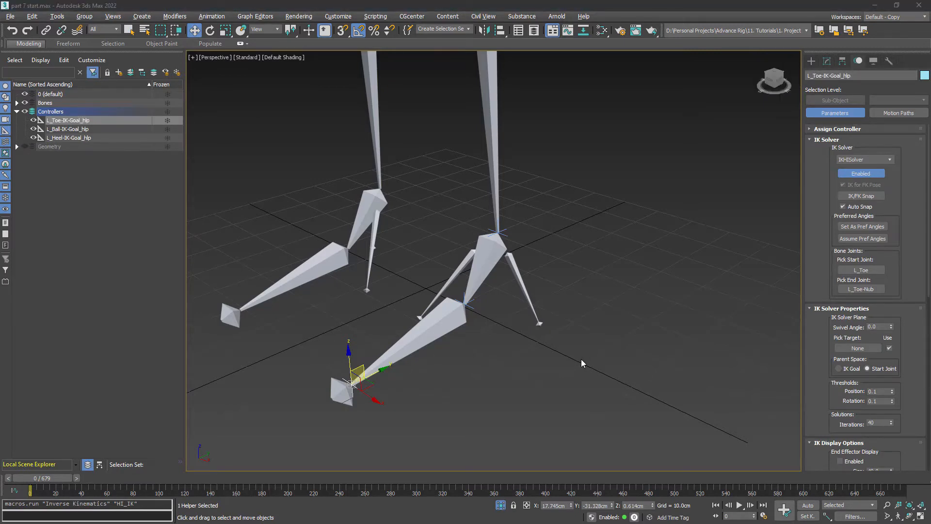
mouse_move(594, 355)
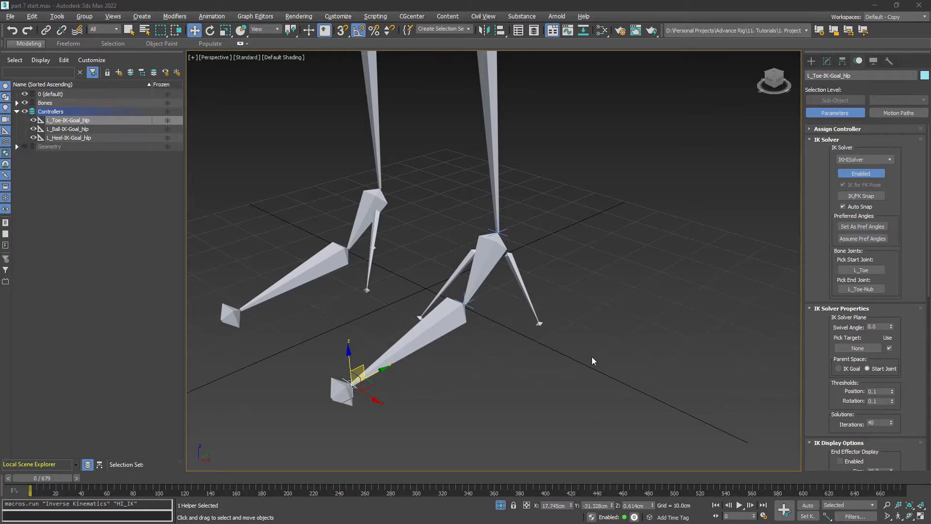
mouse_move(597, 363)
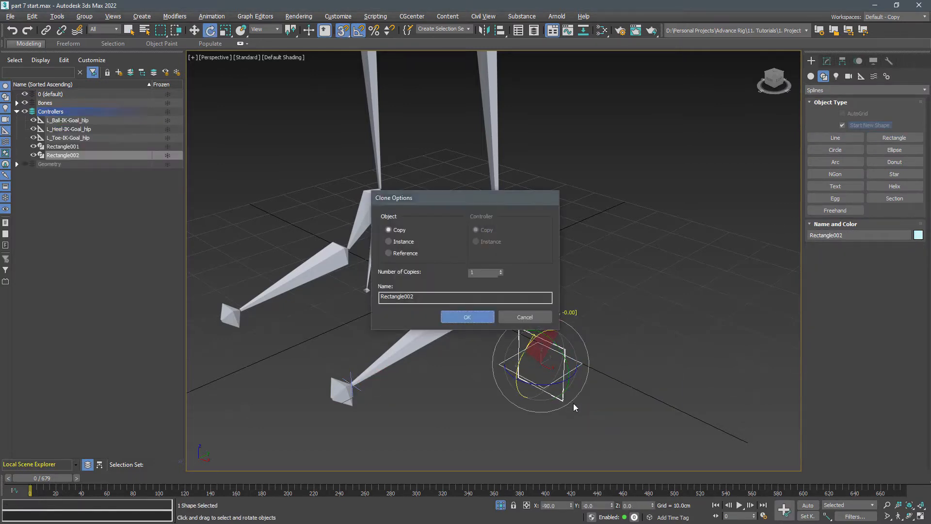
Copy the rectangle into cube-shaped spline control Rectangle004 and clone it as Rectangle005.
click(466, 316)
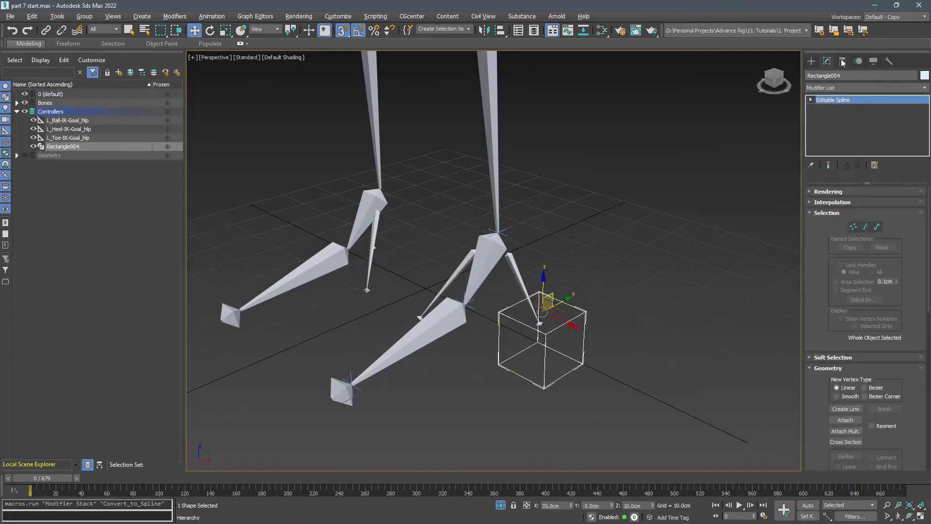
click(853, 226)
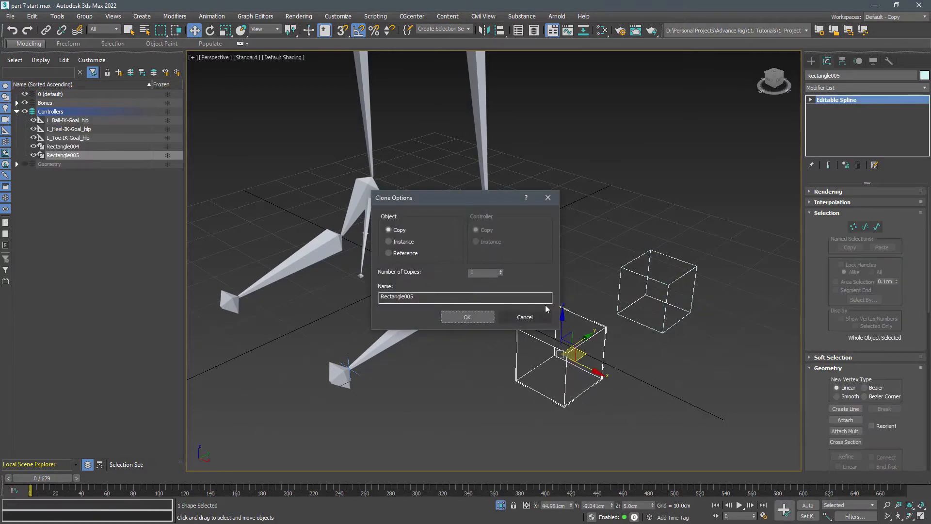
Name the cube copy HeelPeel, align it to L_Toe's pivot, and rotate in Local coordinates.
text(Heel)
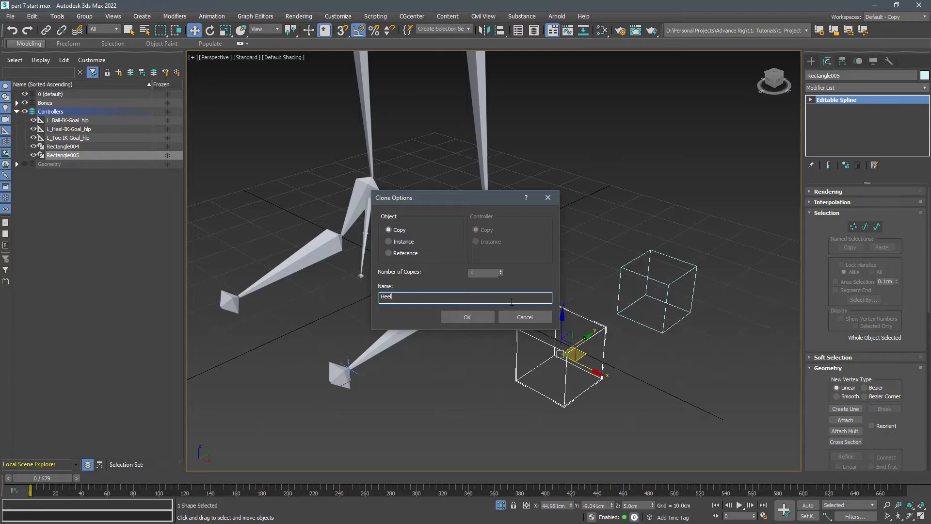
click(467, 317)
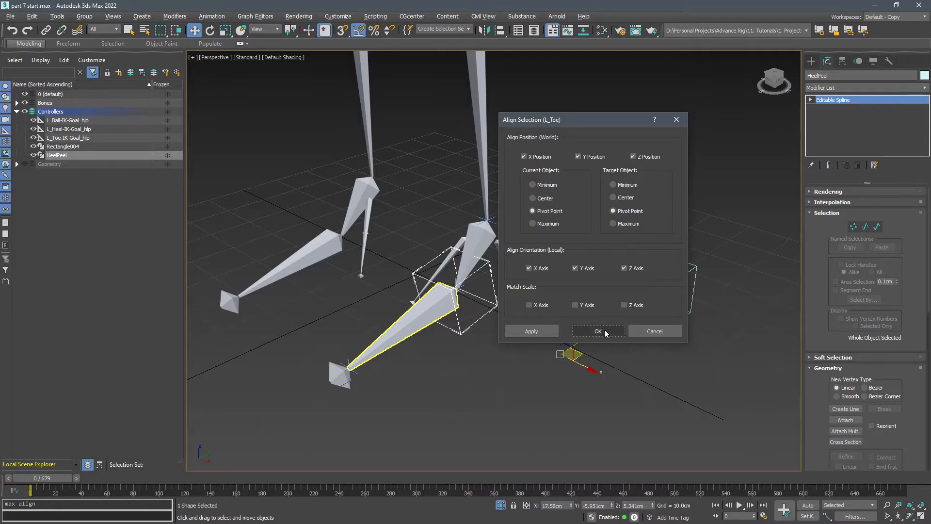
click(597, 331)
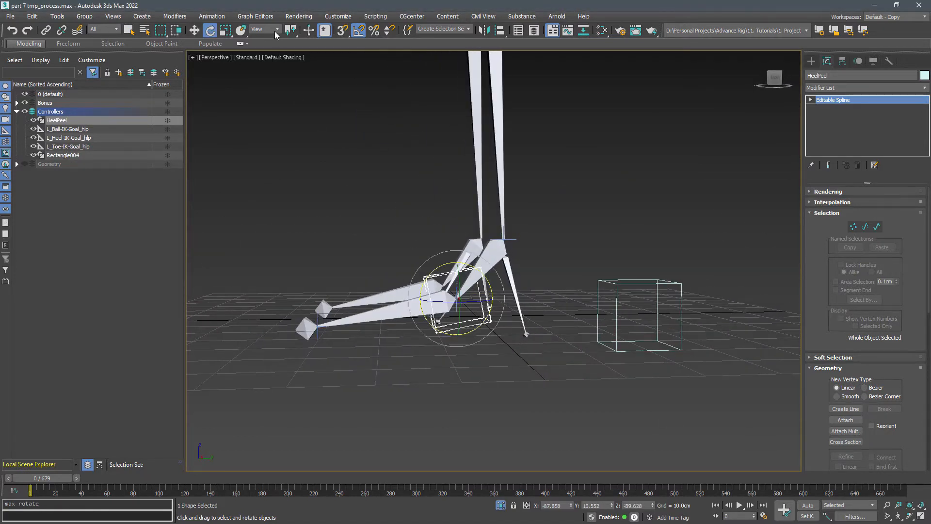
click(264, 29)
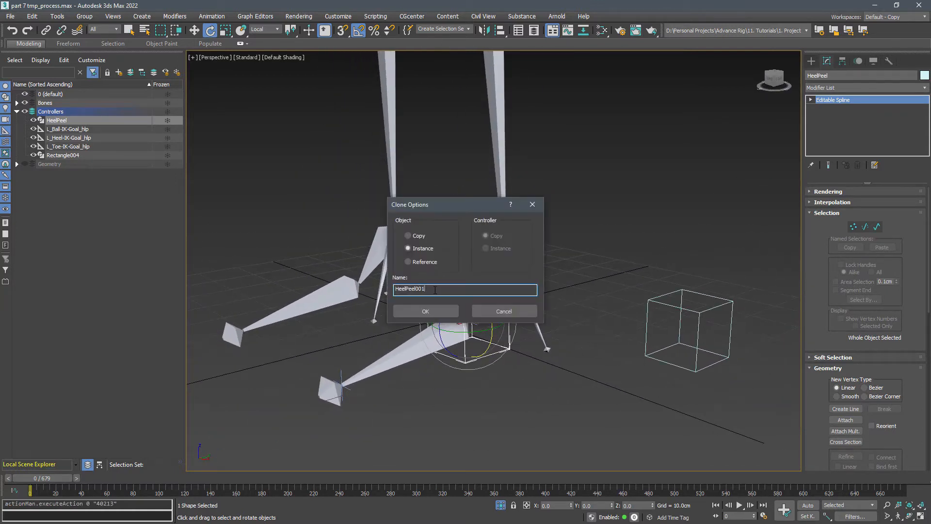
Add cube controls Heel (aligned to L_Ankle Z orientation), ToeLift and ToeTap, then unhide Geometry.
click(425, 311)
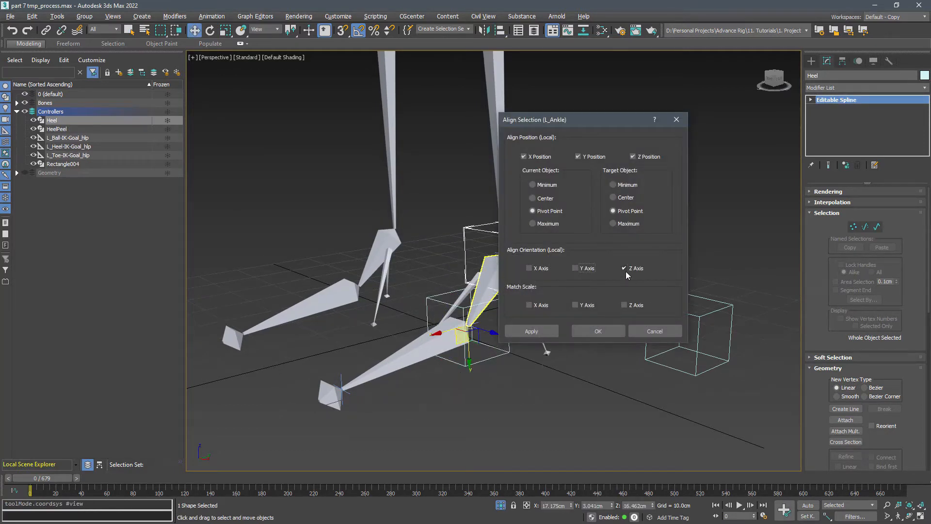
click(597, 331)
text(ToeLift)
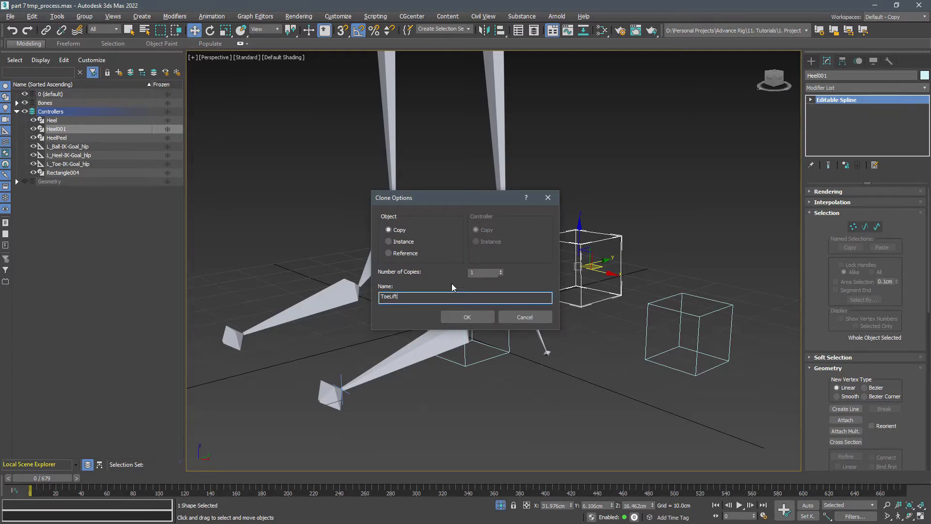
click(467, 316)
text(ToeTap)
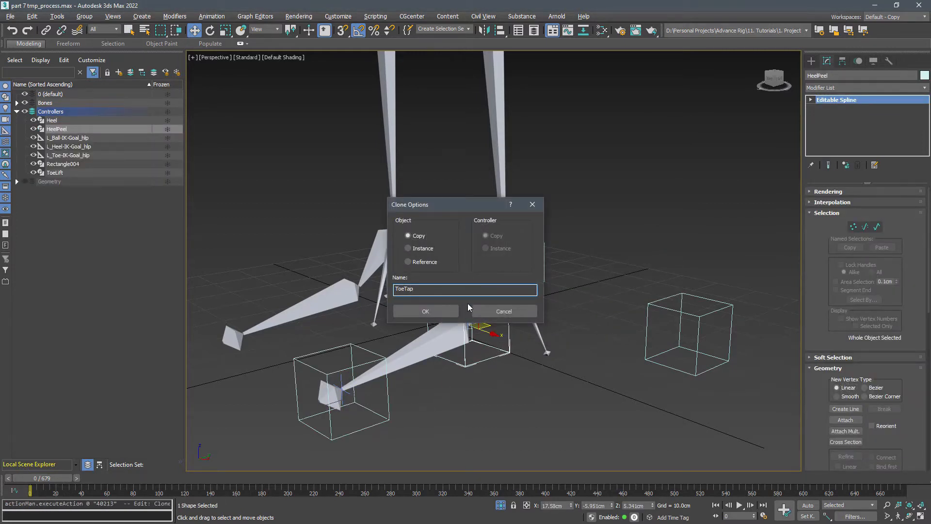
click(424, 310)
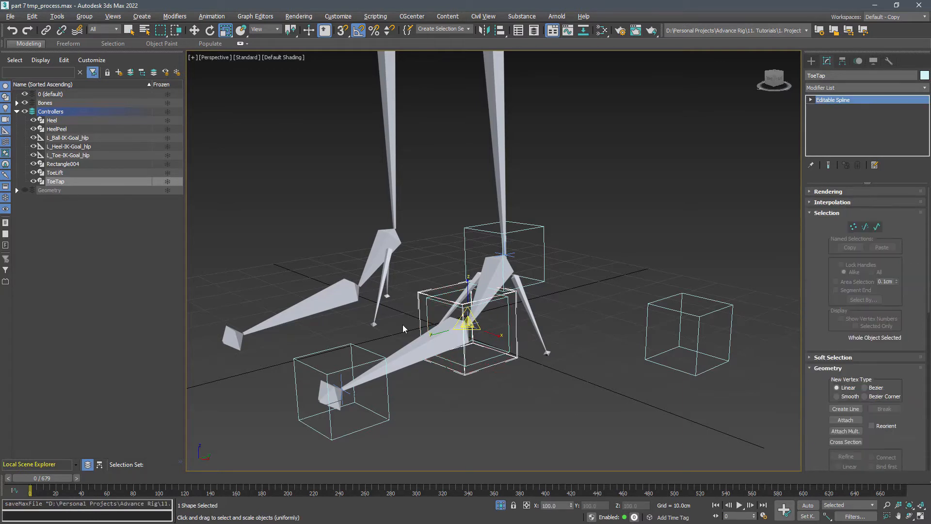
click(24, 190)
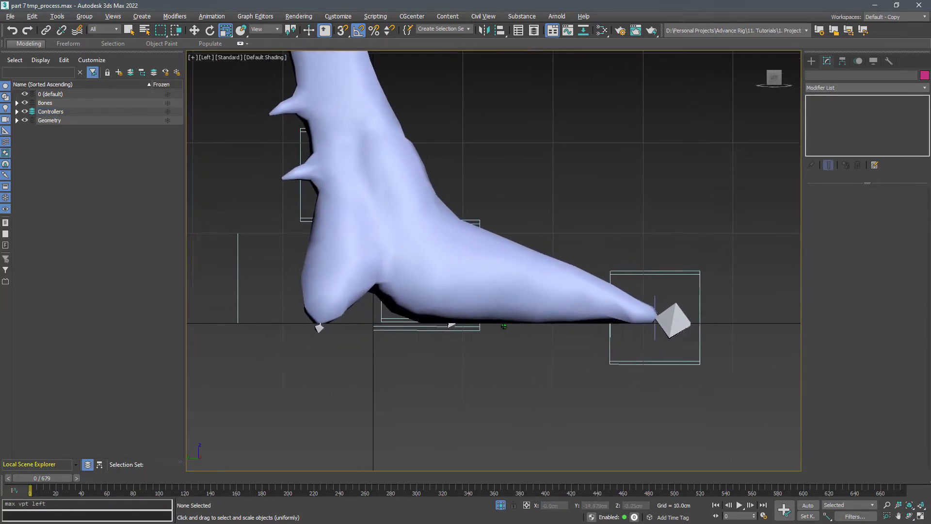
Switch to wireframe with F3 and move the cubes to the heel, ball and toe tip.
key(F3)
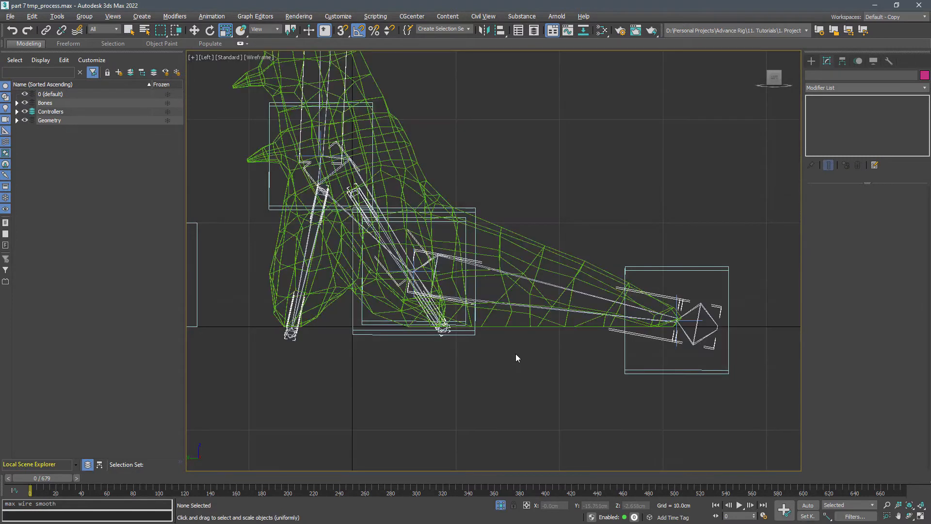
click(330, 147)
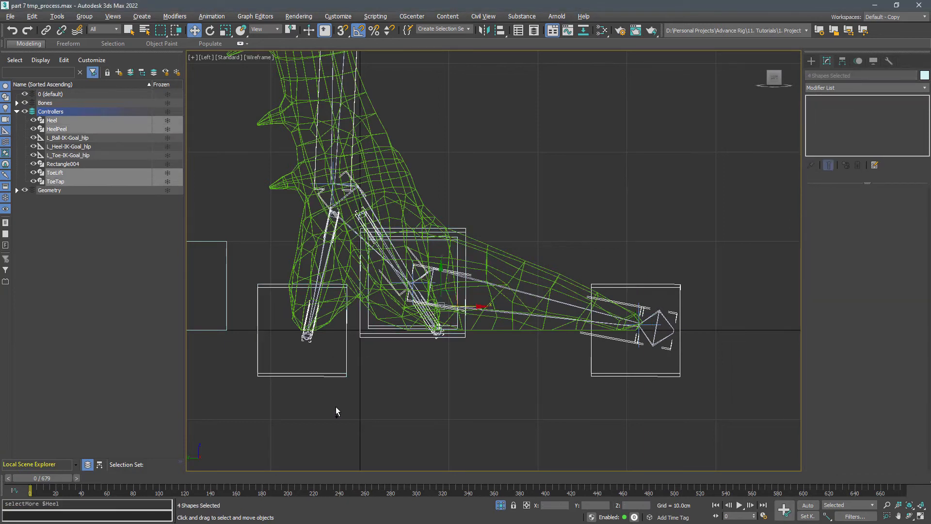
Batch-rename the four foot cubes with prefix L_ and suffix _hlp via Rename Objects.
click(57, 16)
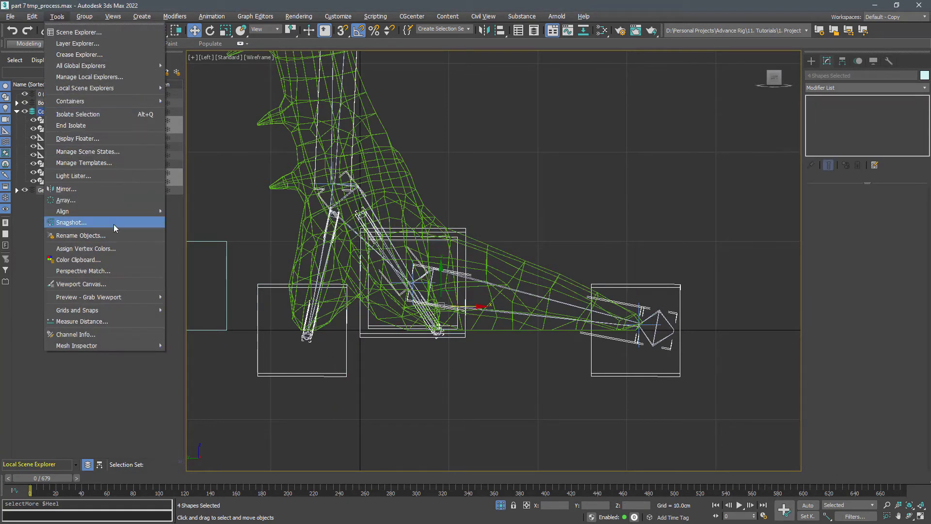
click(80, 235)
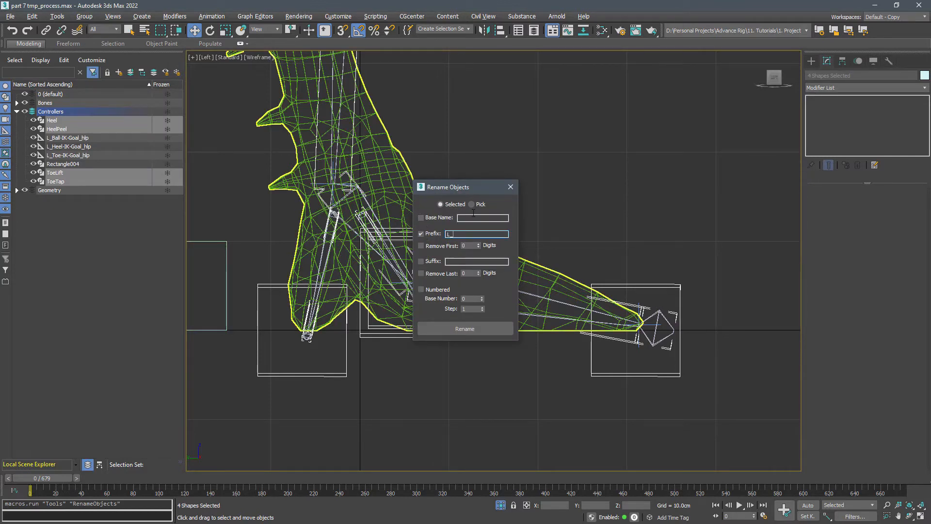
click(421, 261)
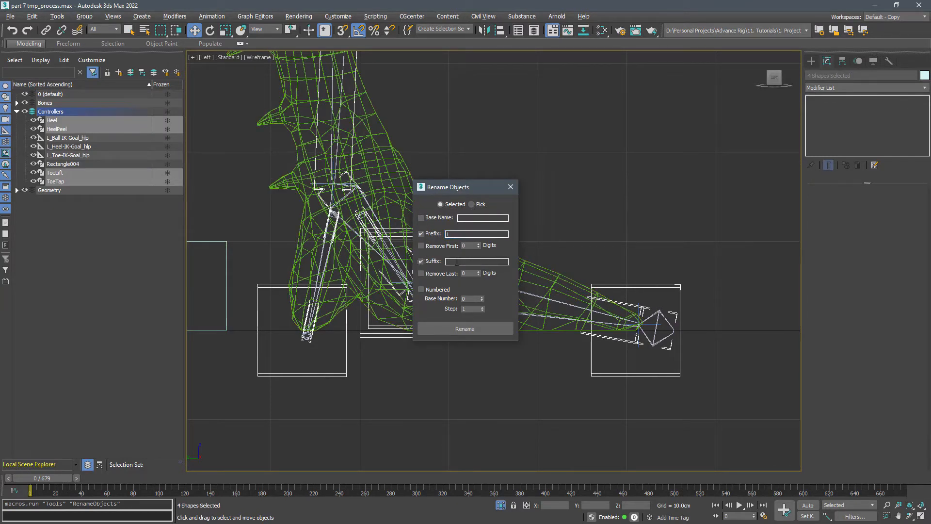
click(475, 261)
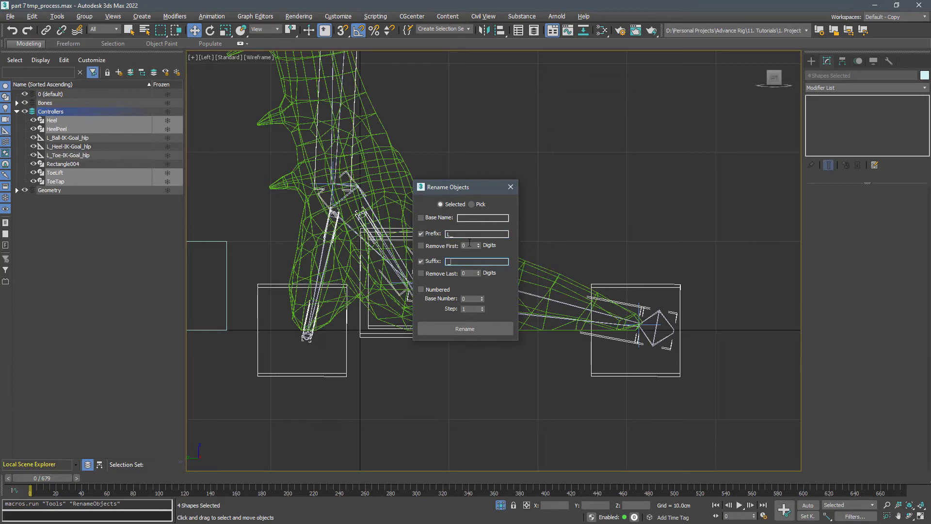
text(_h)
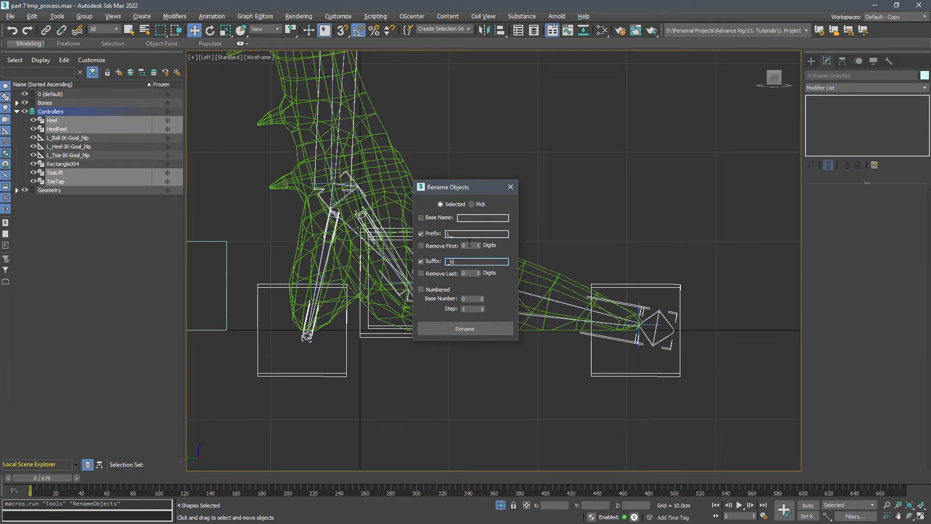
click(465, 329)
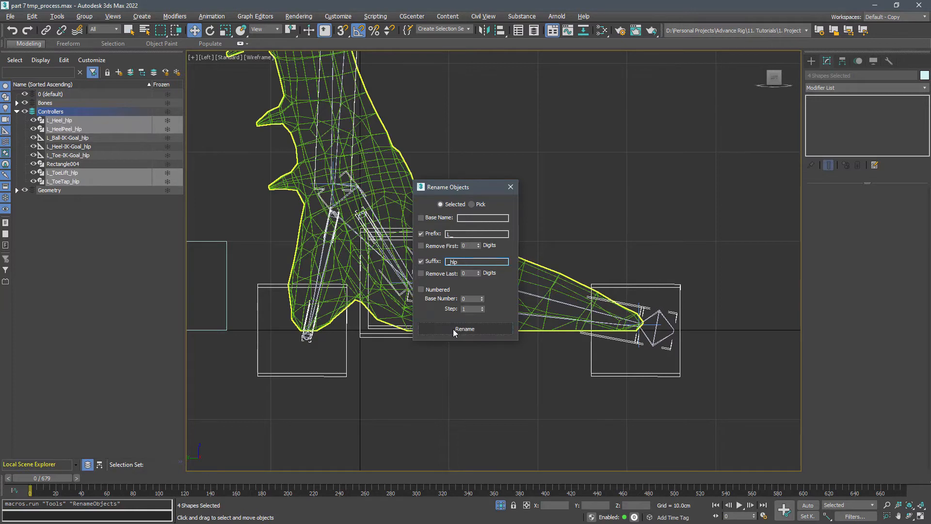
click(465, 328)
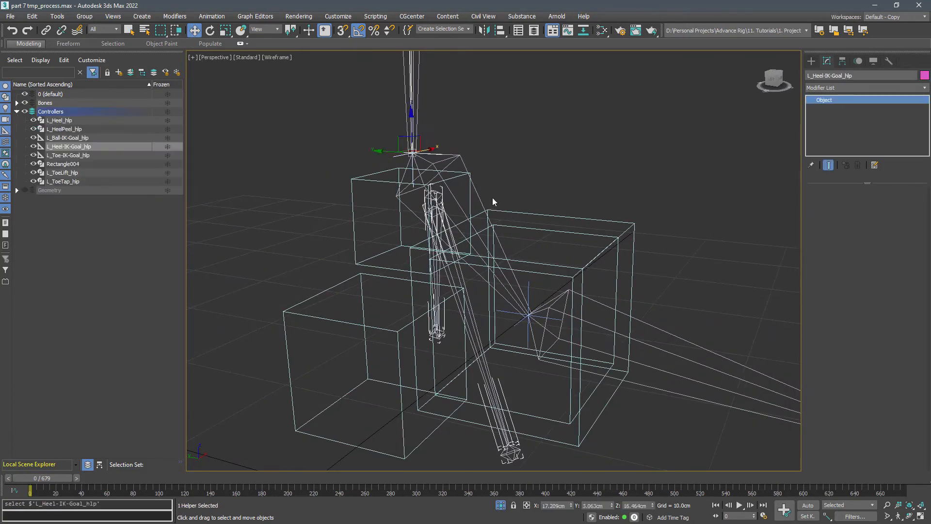
Correct the helper's name to L_HeelPeel_hlp and save the scene with Ctrl+S.
click(67, 137)
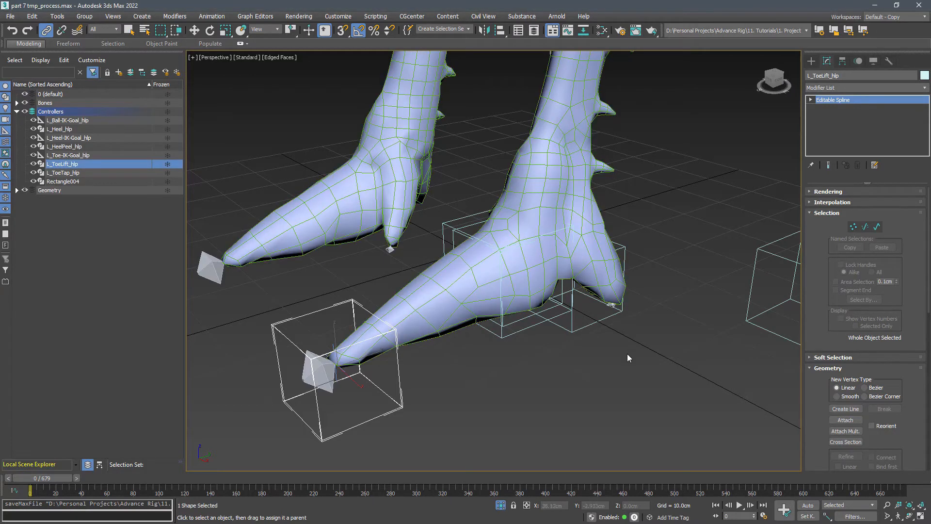
Draw a rectangle spline around the left foot and set its width to 24 cm.
click(811, 61)
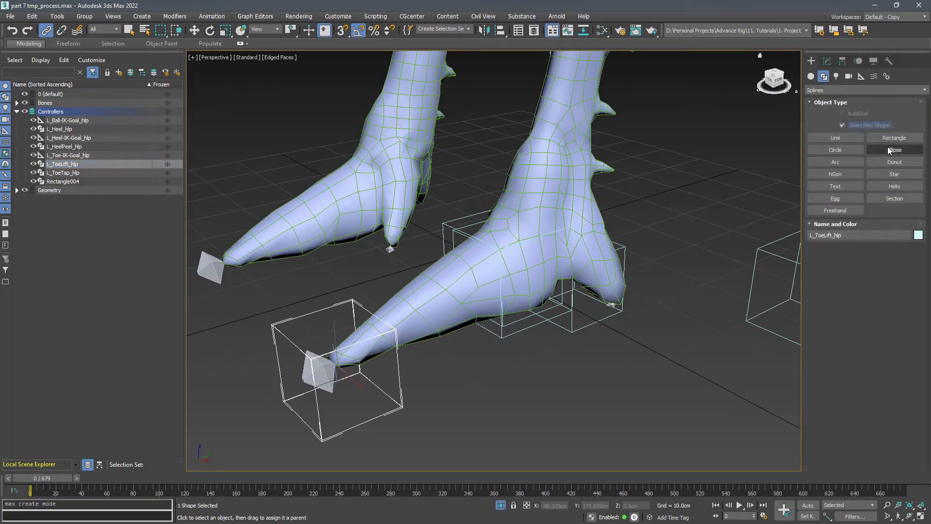
click(893, 137)
text(24)
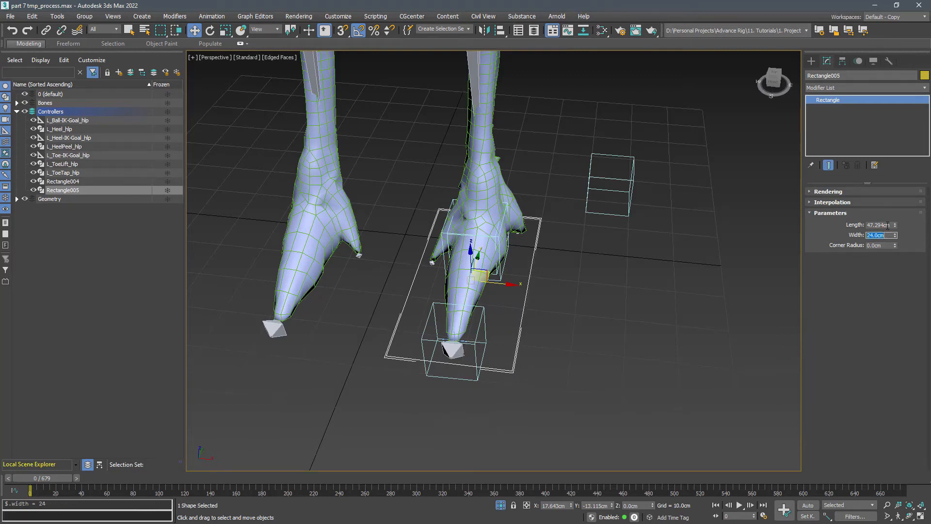
click(572, 280)
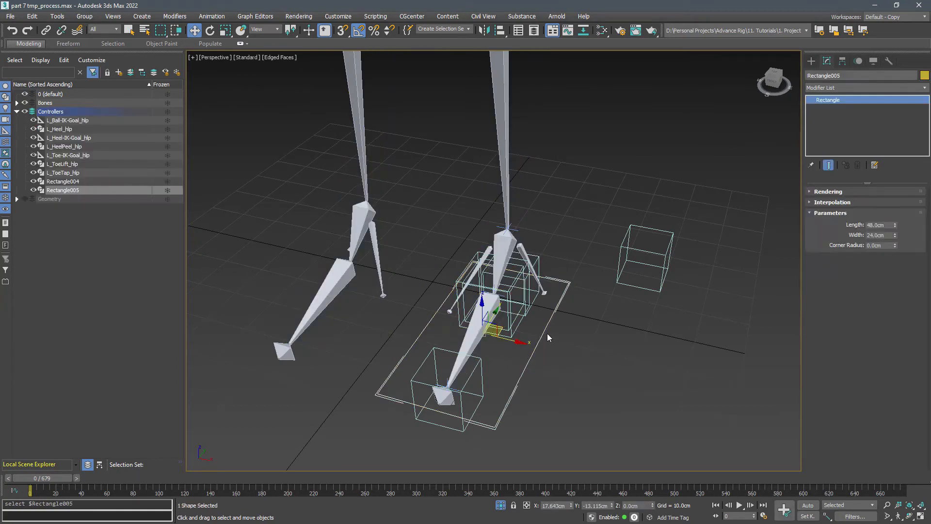
Align the rectangle's pivot to L_Ankle's pivot point and rename it L_Foot_ctrl.
click(843, 61)
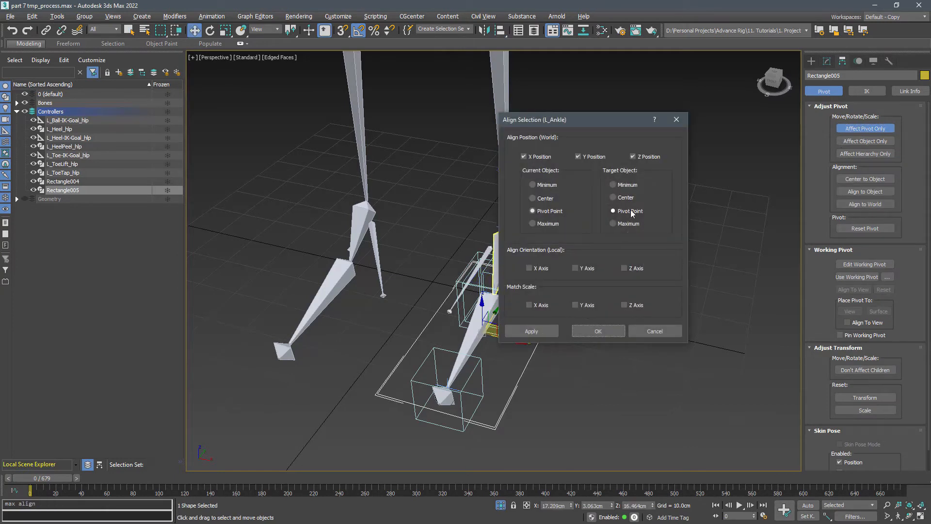
click(597, 331)
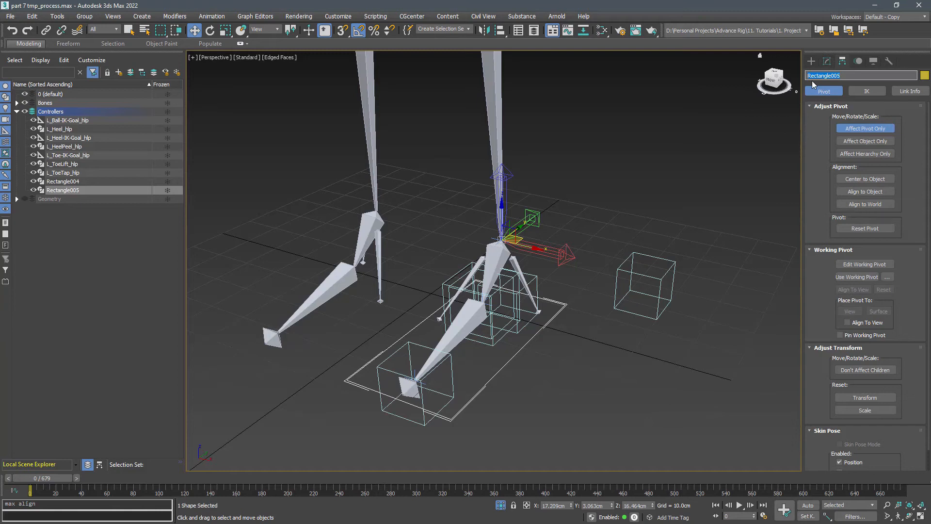
text(L_Foot_)
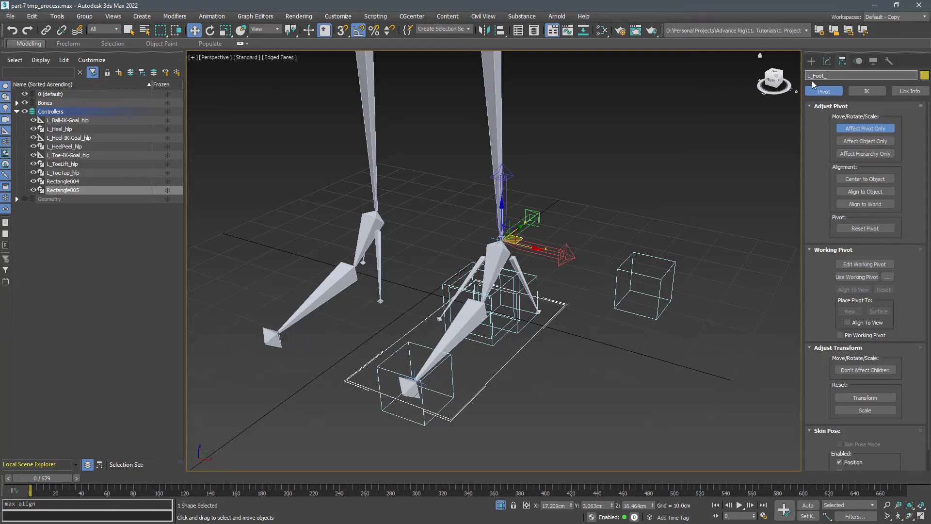
text(ctrl)
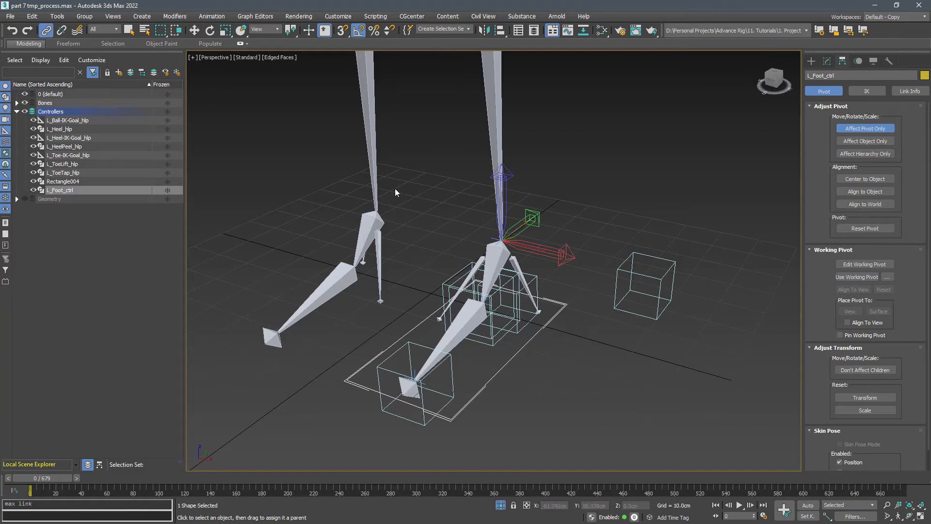
click(59, 129)
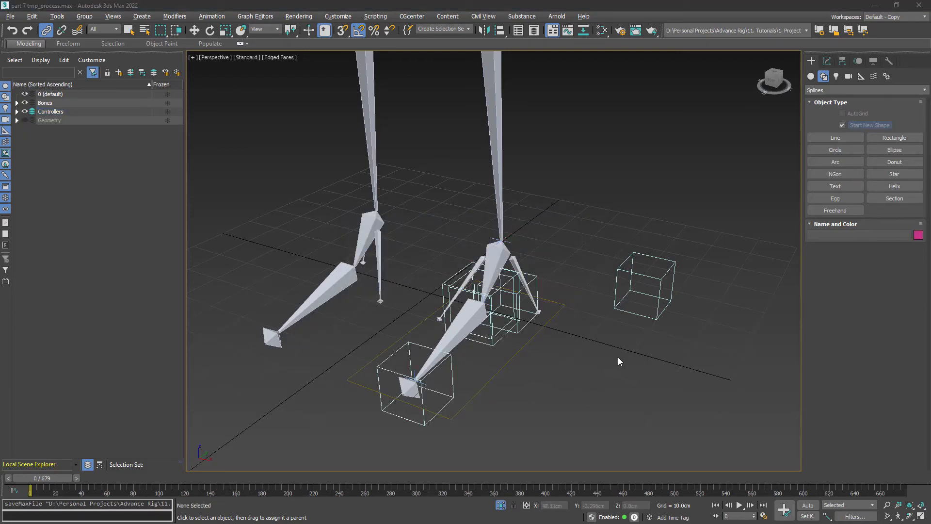
mouse_move(585, 334)
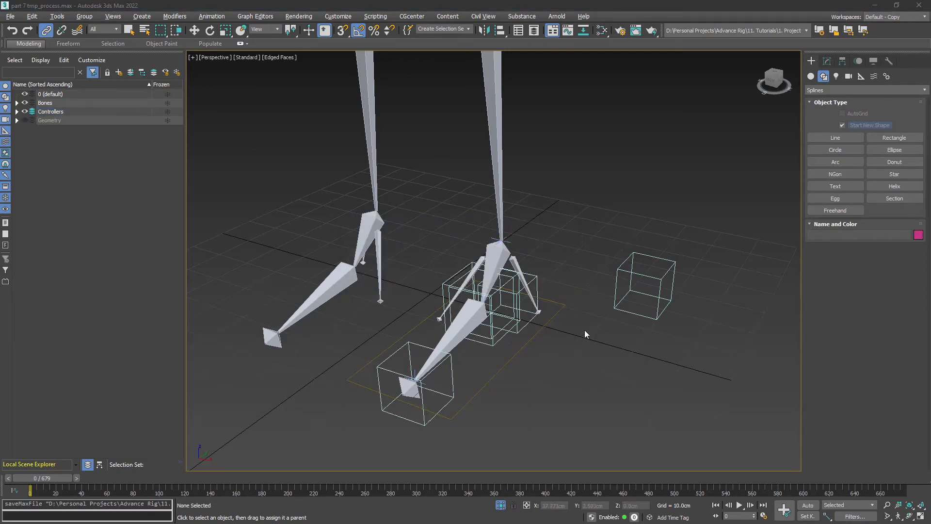
Clone L_Foot_ctrl and its four helpers as copies with 001 suffixes.
click(18, 111)
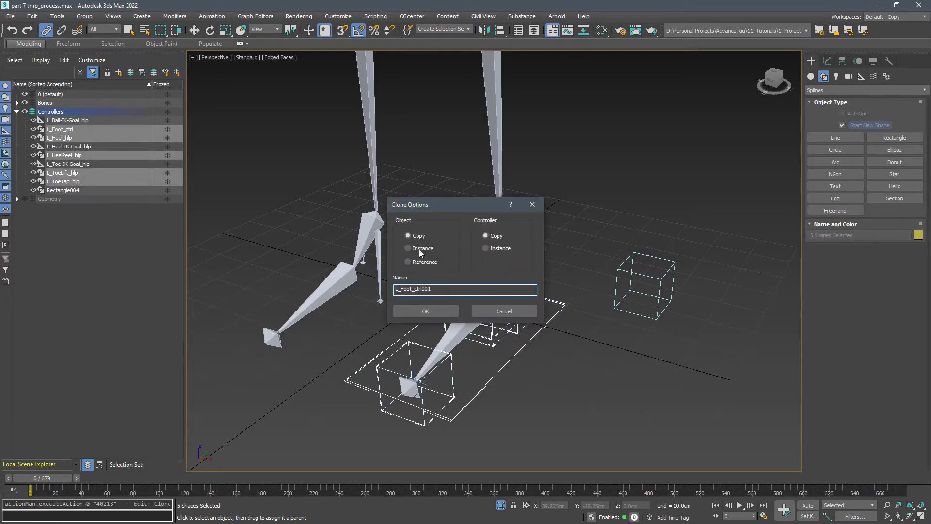
click(425, 311)
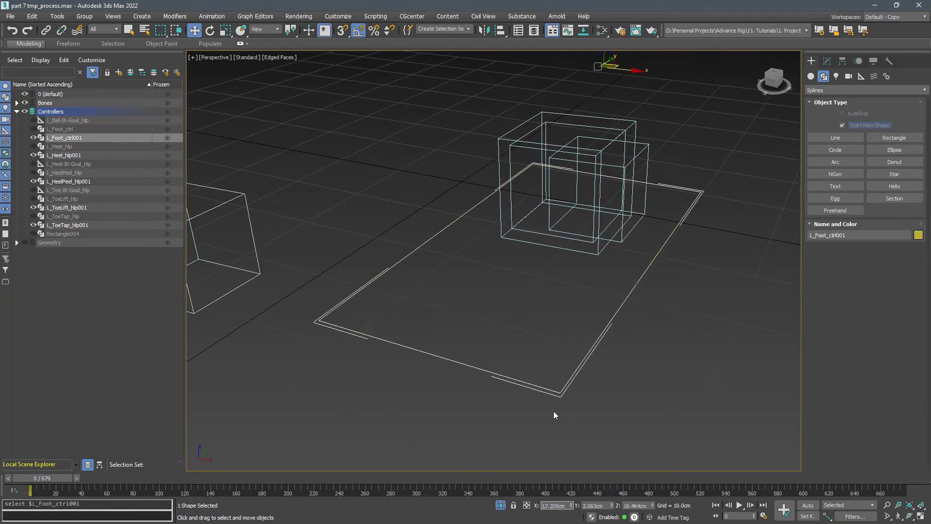
click(67, 224)
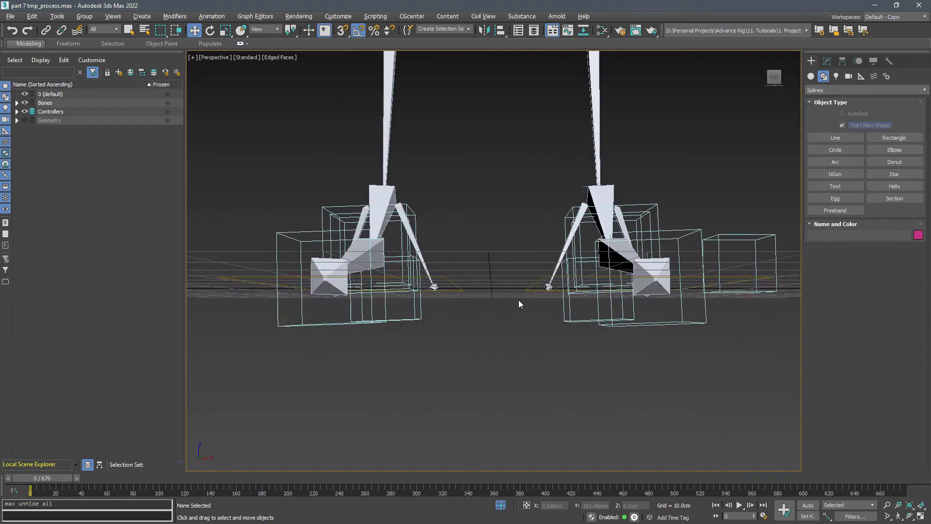
Unhide all, switch to Front view, and align L_HeelPeel_hlp001 to R_Toe's pivot, all axes.
key(f)
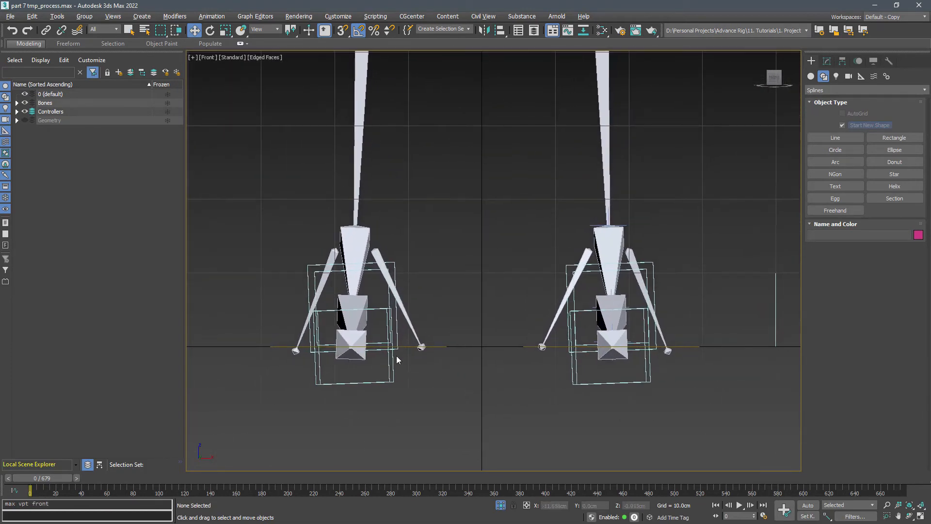
mouse_move(483, 392)
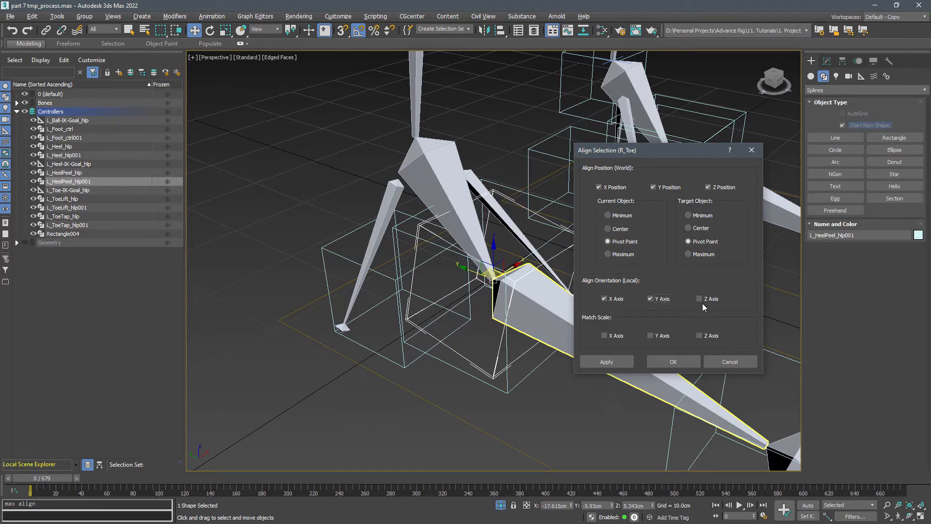
click(672, 360)
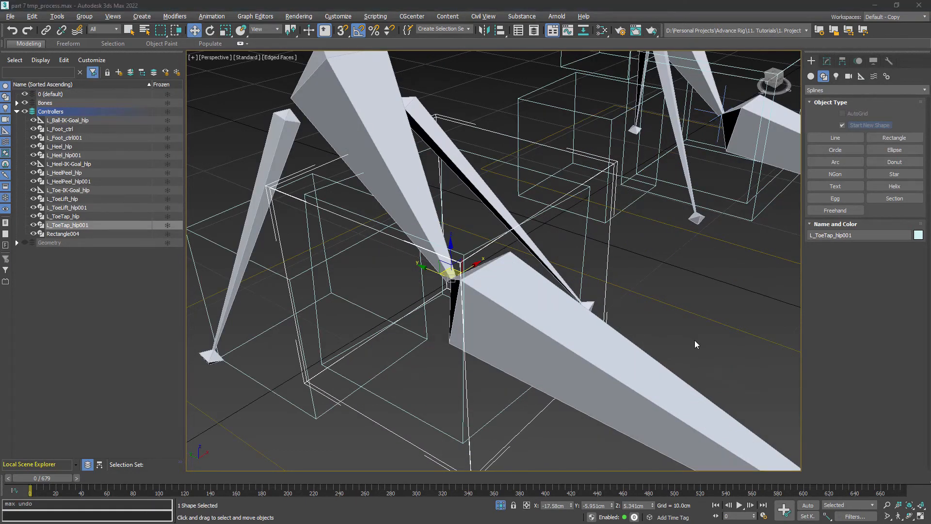
mouse_move(703, 352)
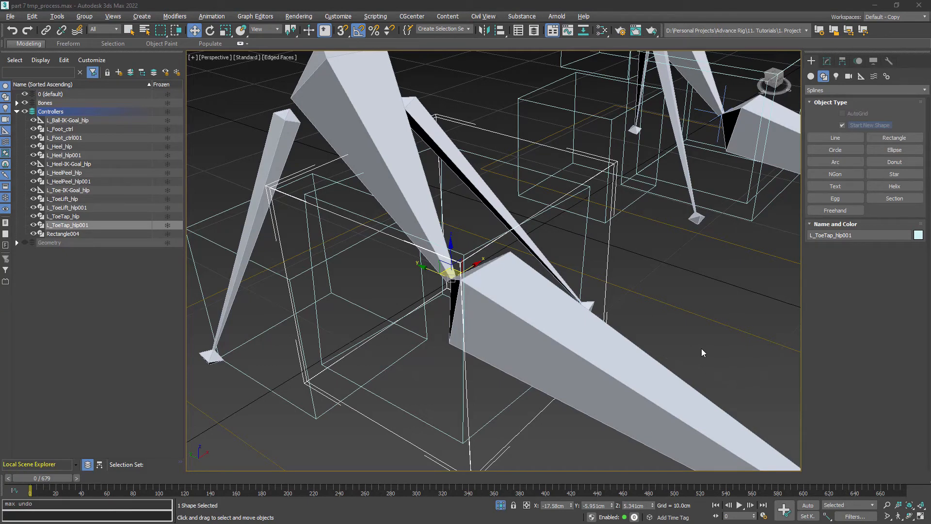
mouse_move(712, 349)
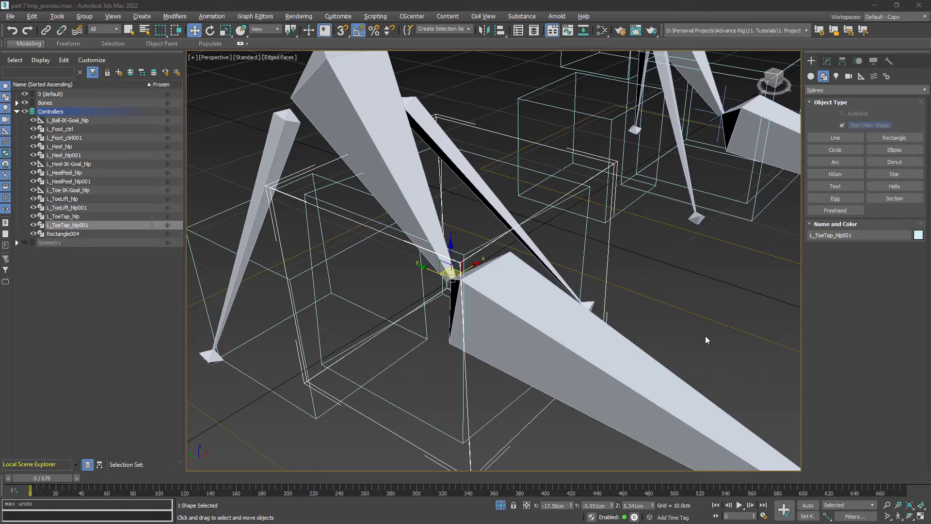
mouse_move(707, 343)
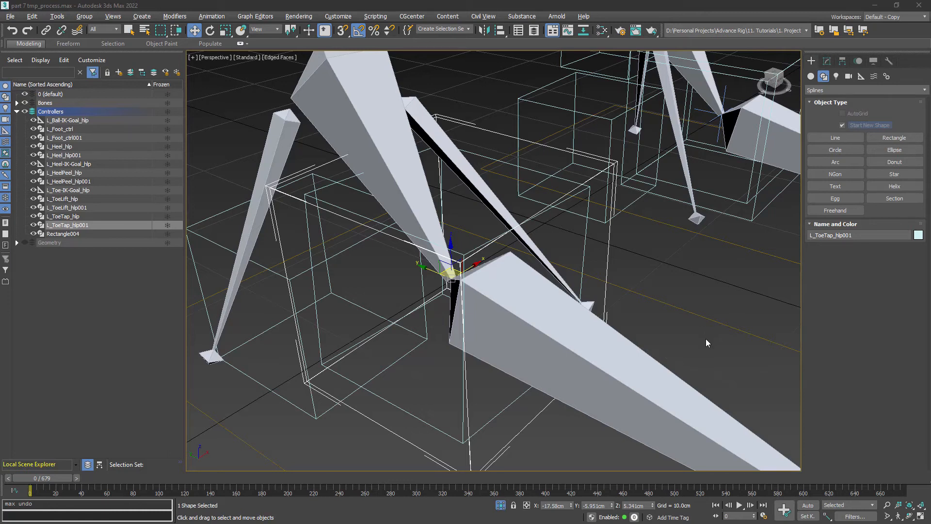
mouse_move(645, 256)
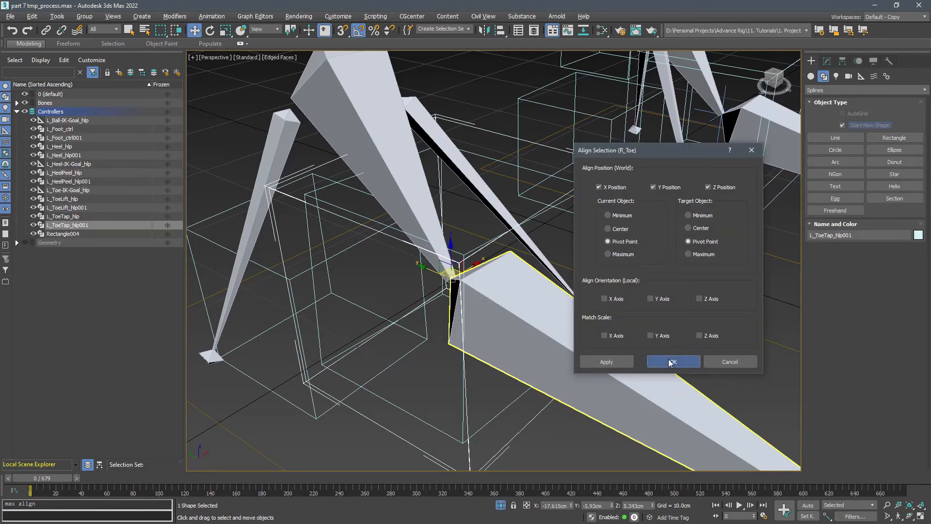
Align L_ToeTap_hlp001 to R_Toe's position and L_Heel_hlp001 on Y only.
click(672, 361)
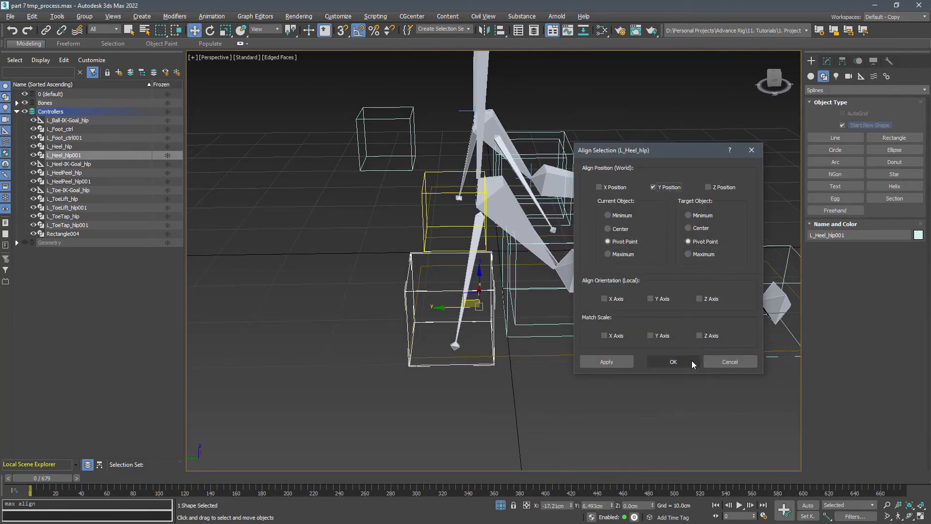
click(673, 361)
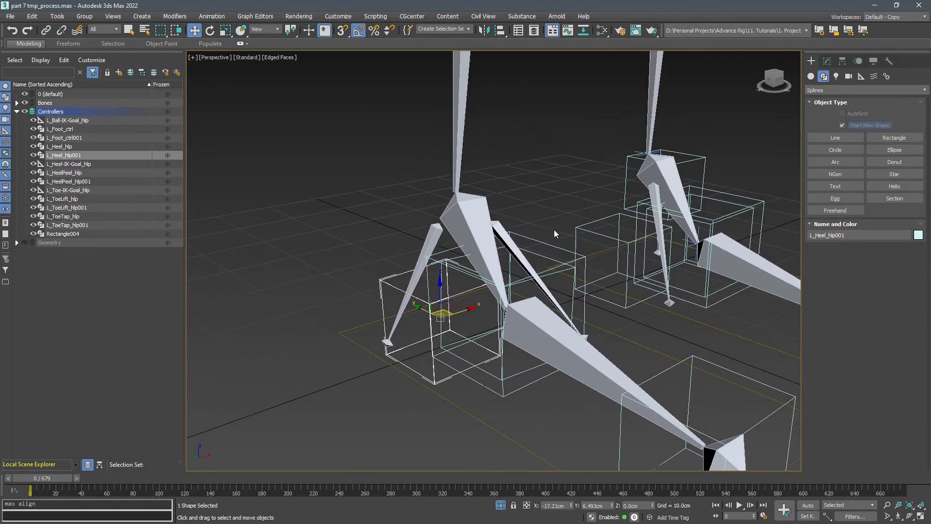
click(67, 225)
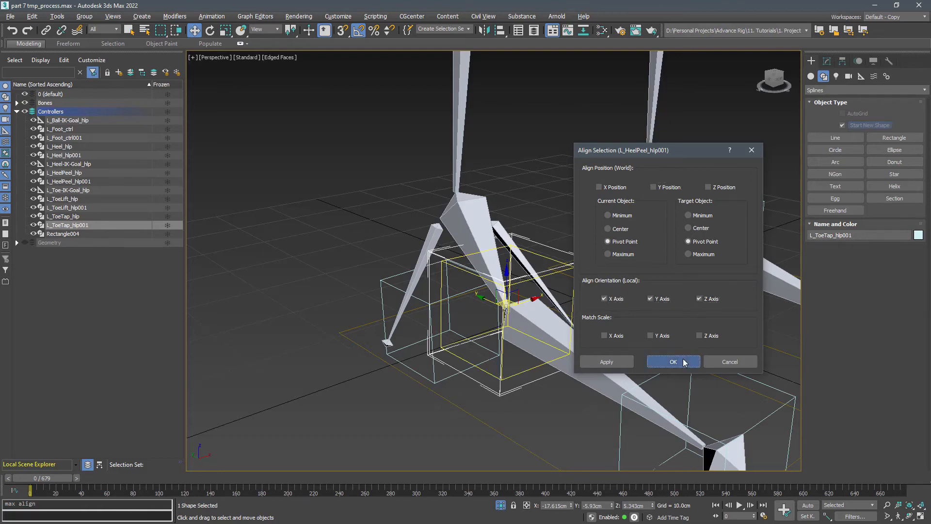
Match the toe-tap and heel copies' orientation to L_HeelPeel_hlp001.
click(674, 362)
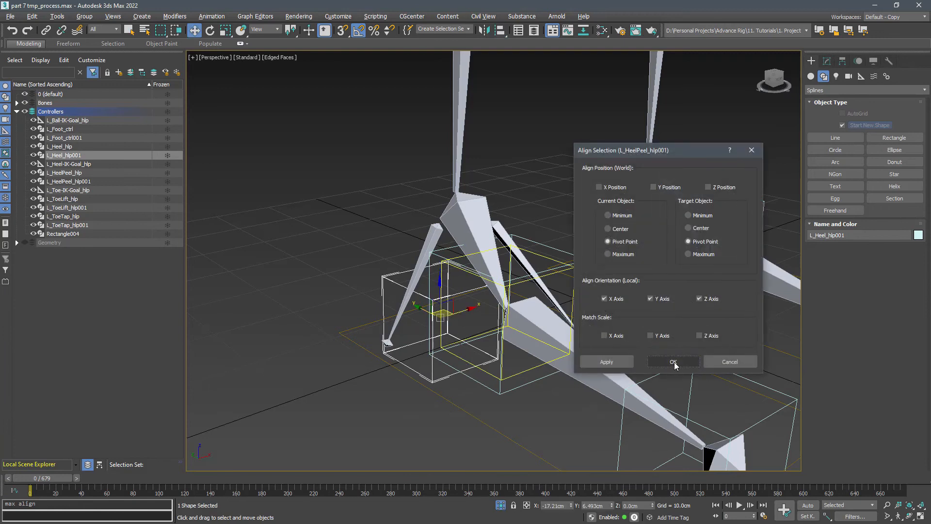
click(672, 361)
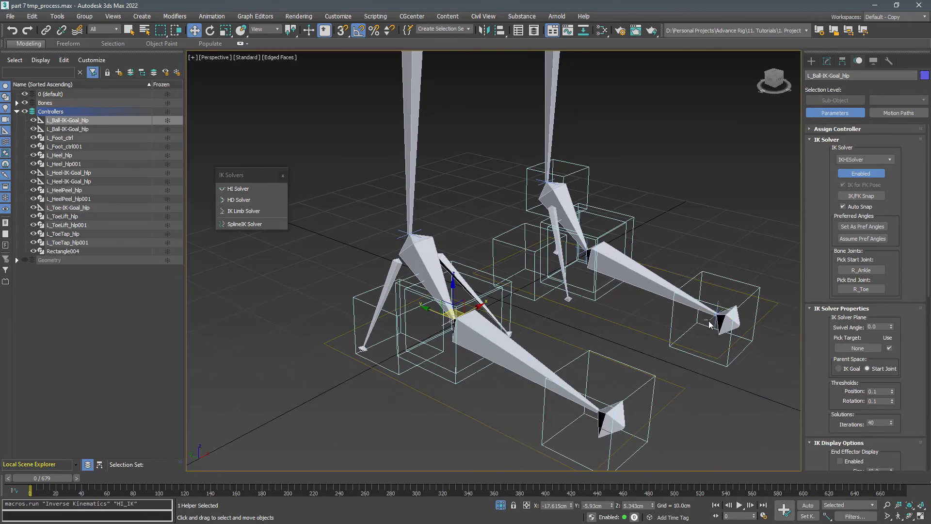
Build the right leg's HI IK chain to R_Toe and select toe-tap and heel-peel copies.
click(68, 207)
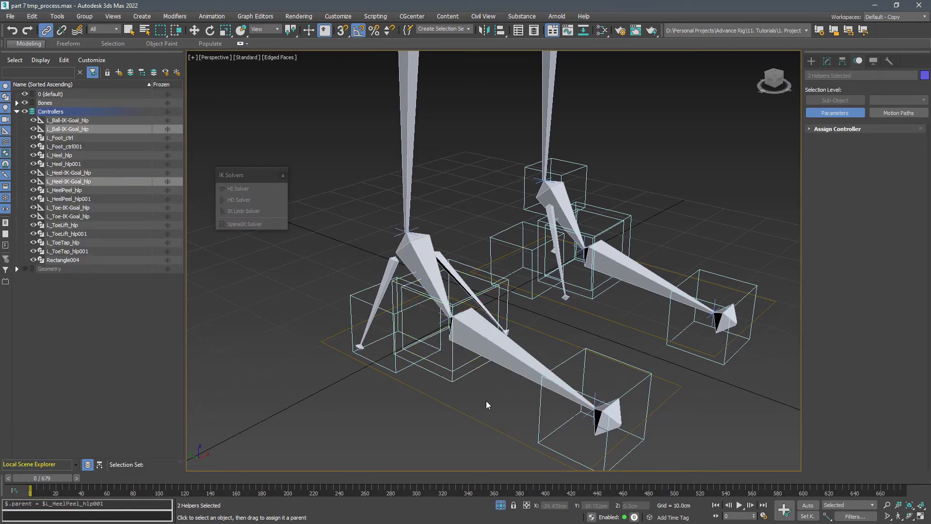
click(509, 310)
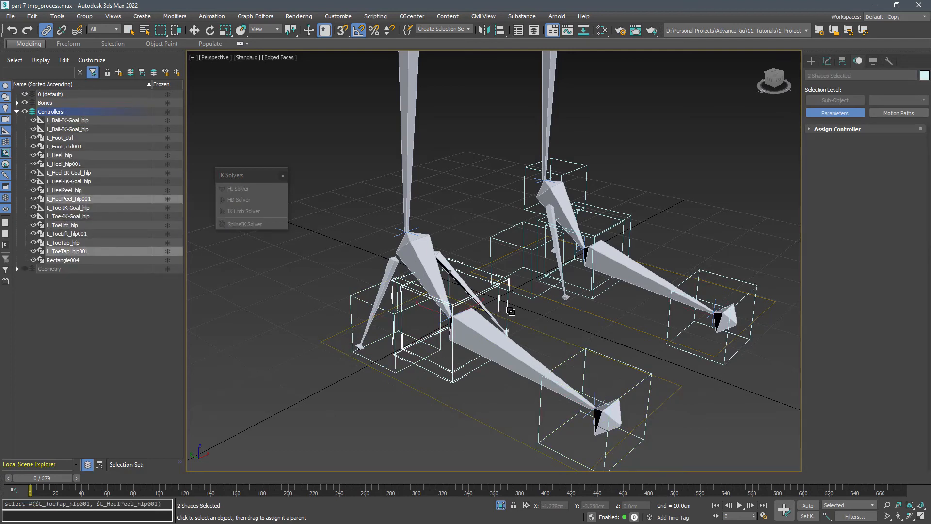